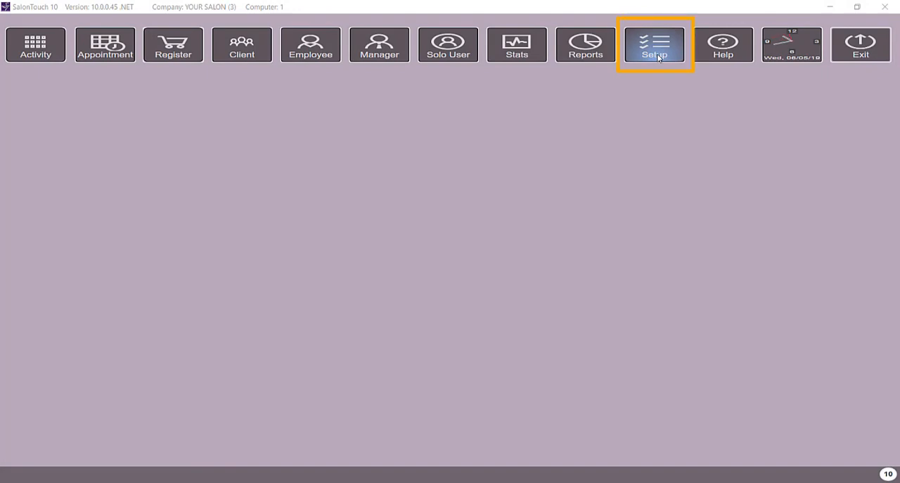
Show the Credit Card Processing page in Setup, with BlueFin and EFT settings.
left_click(654, 44)
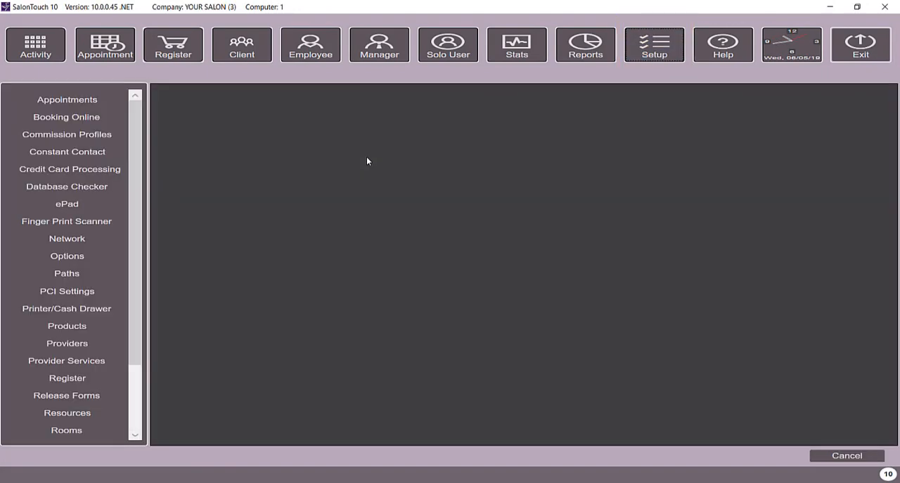
left_click(69, 168)
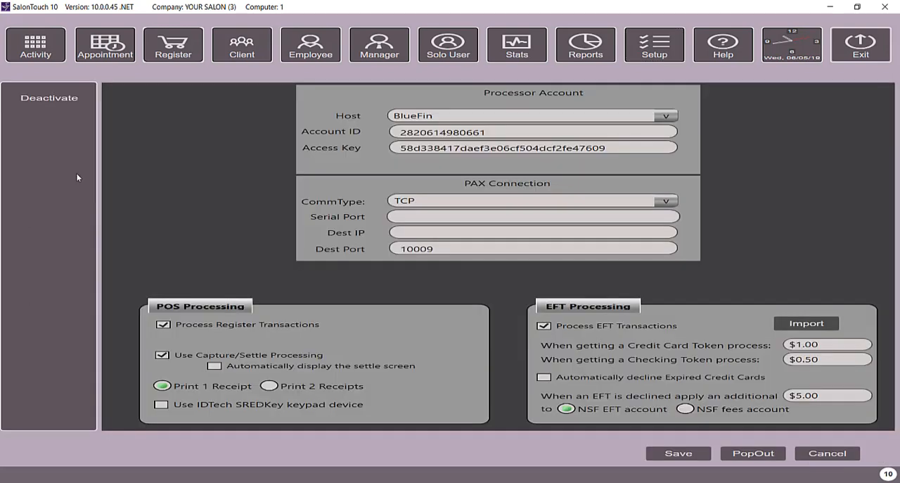
mouse_move(749, 364)
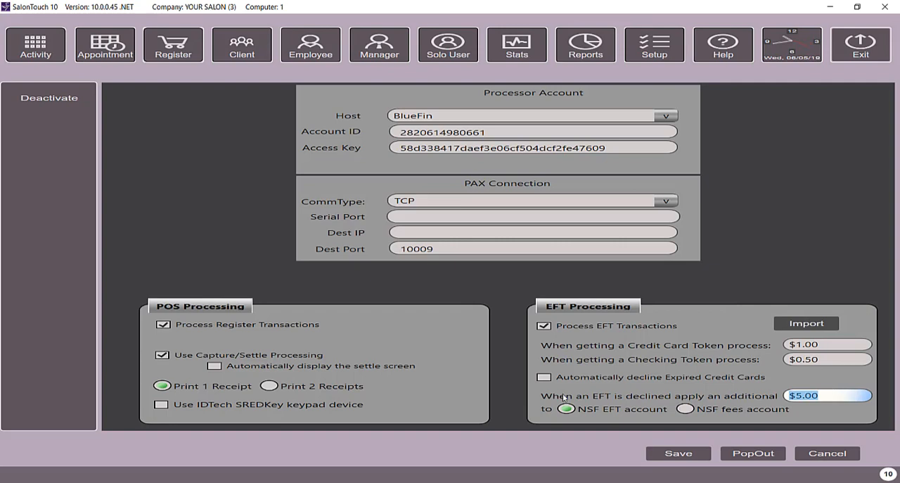
left_click(544, 377)
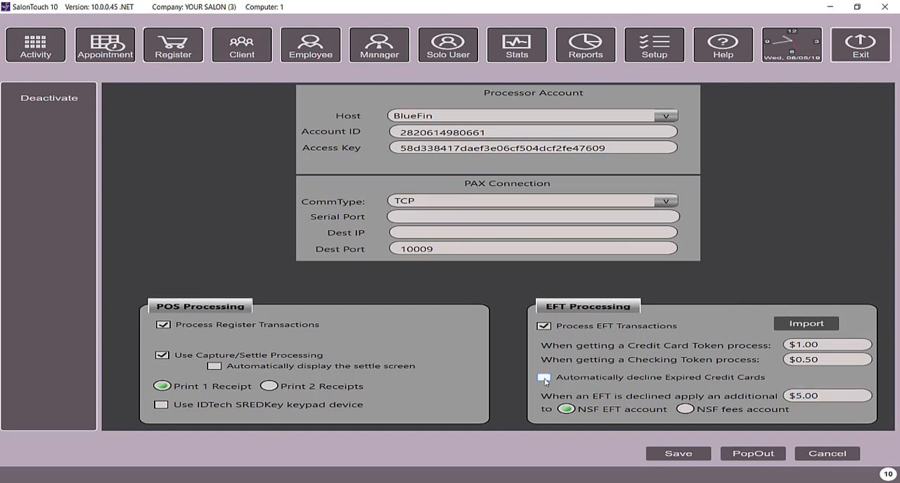
left_click(544, 376)
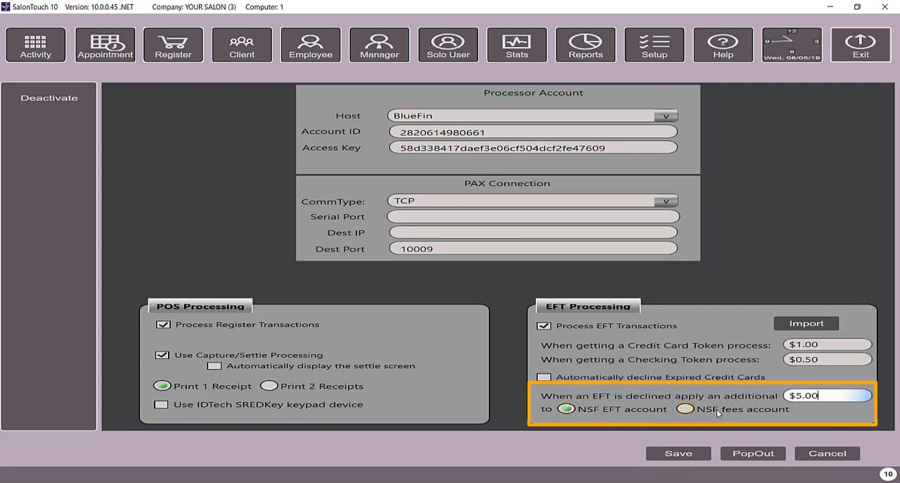
left_click(566, 409)
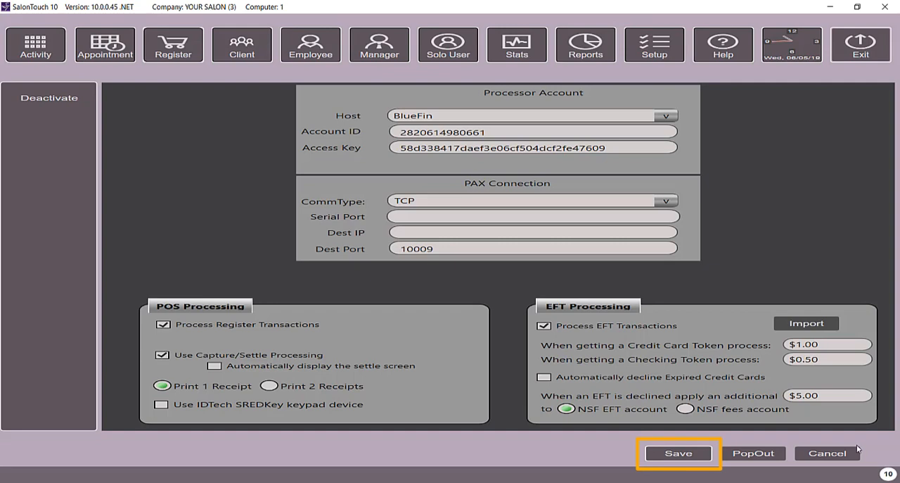
Save the EFT processing settings and launch Manager's EFT Processing draft date prompt.
left_click(678, 452)
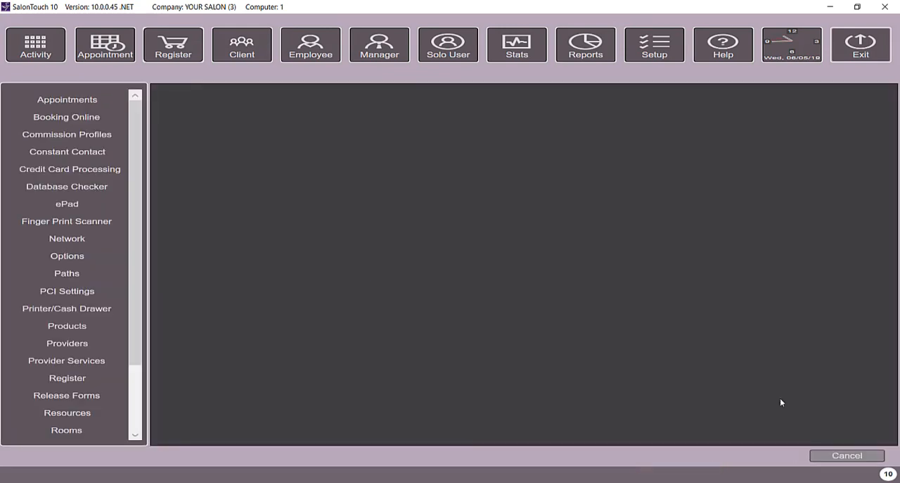
mouse_move(304, 92)
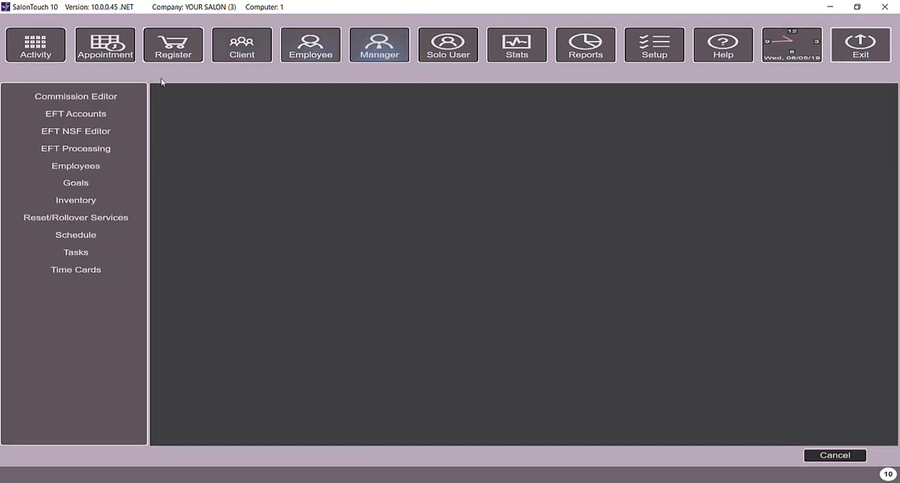
left_click(75, 148)
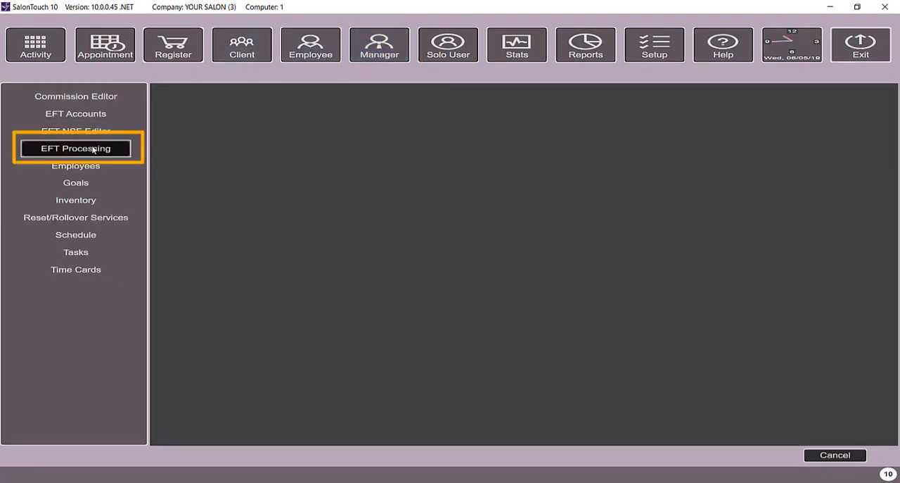
left_click(75, 148)
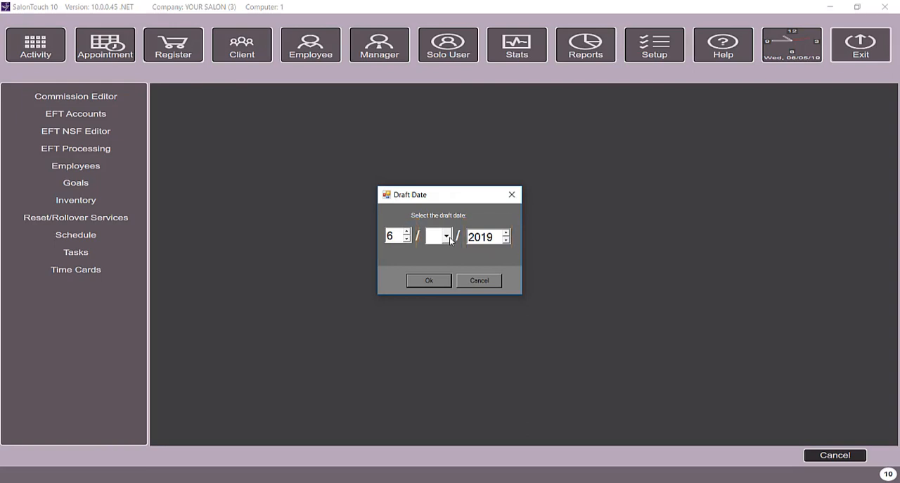
Set the draft date to 6/15/2019 to list the two $100.00 client drafts.
left_click(446, 236)
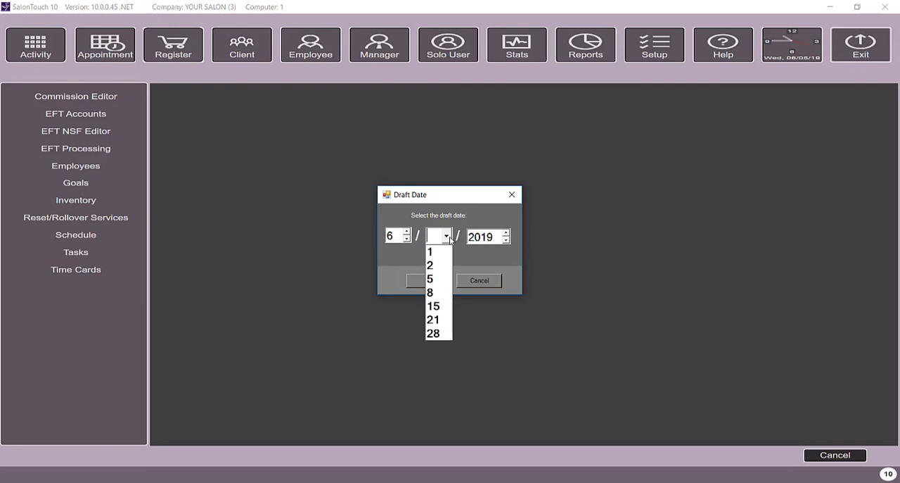
left_click(433, 305)
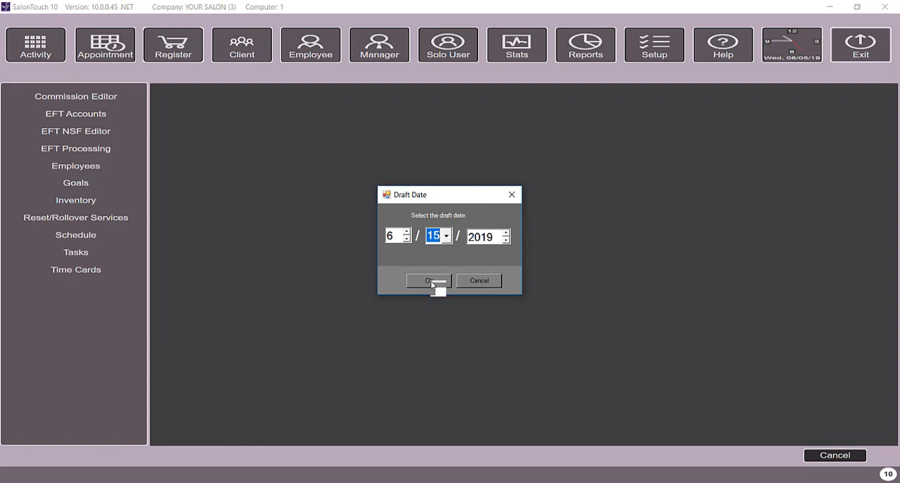
left_click(428, 280)
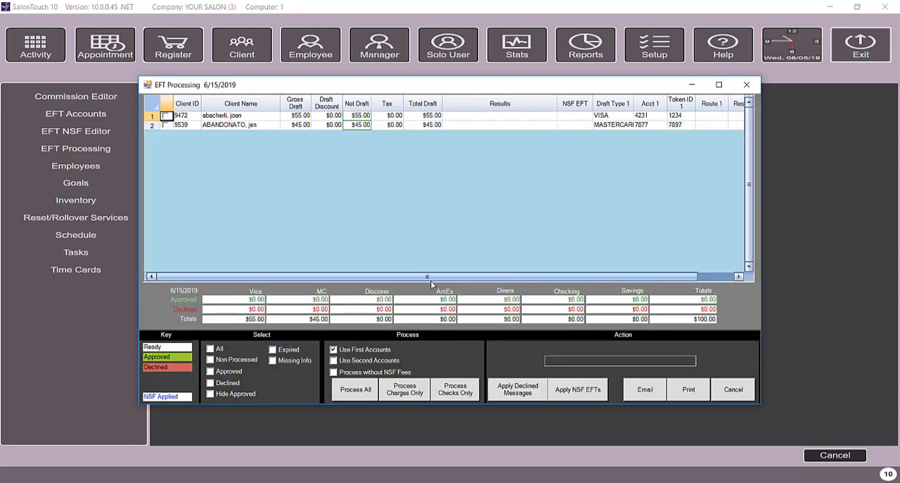
mouse_move(397, 146)
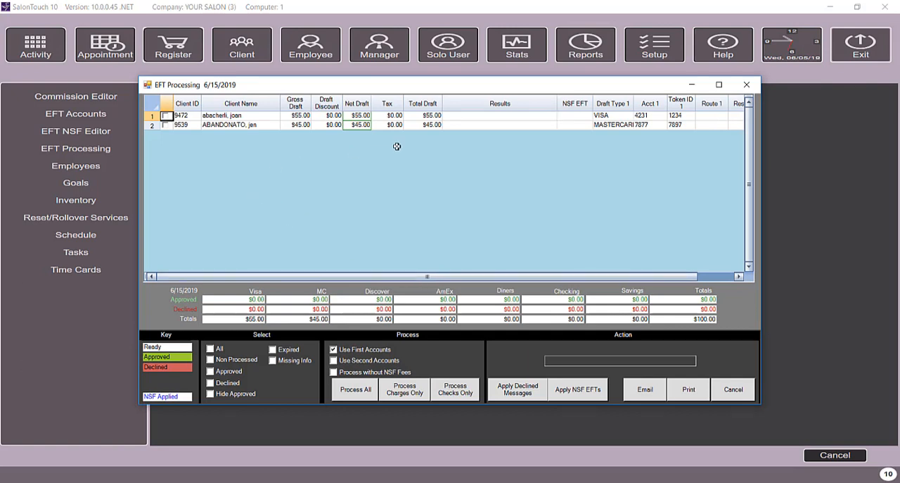
mouse_move(186, 149)
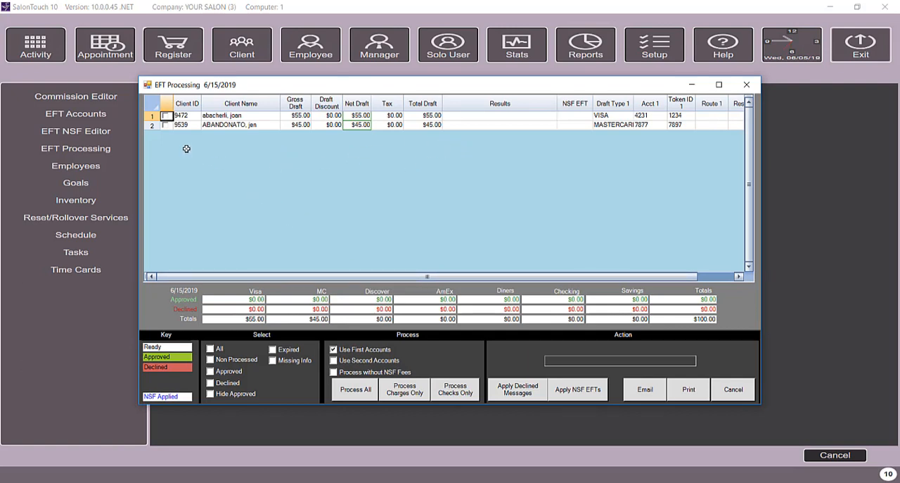
left_click(186, 103)
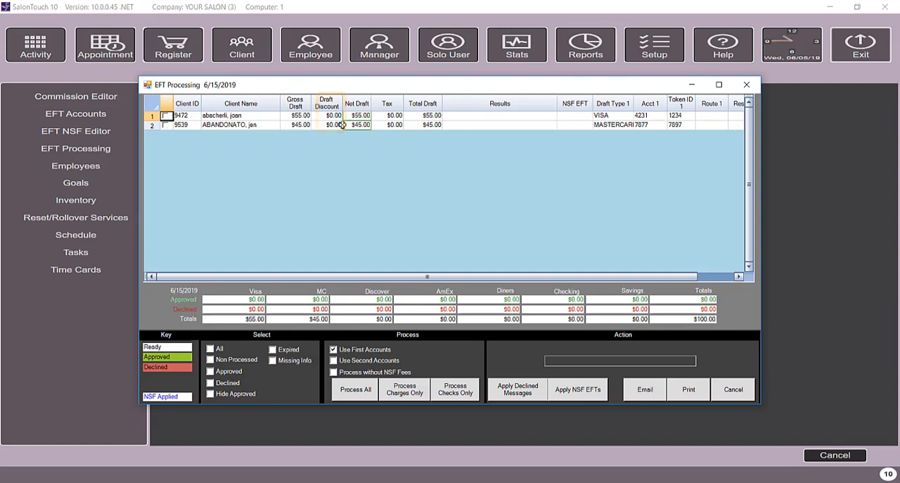
left_click(359, 125)
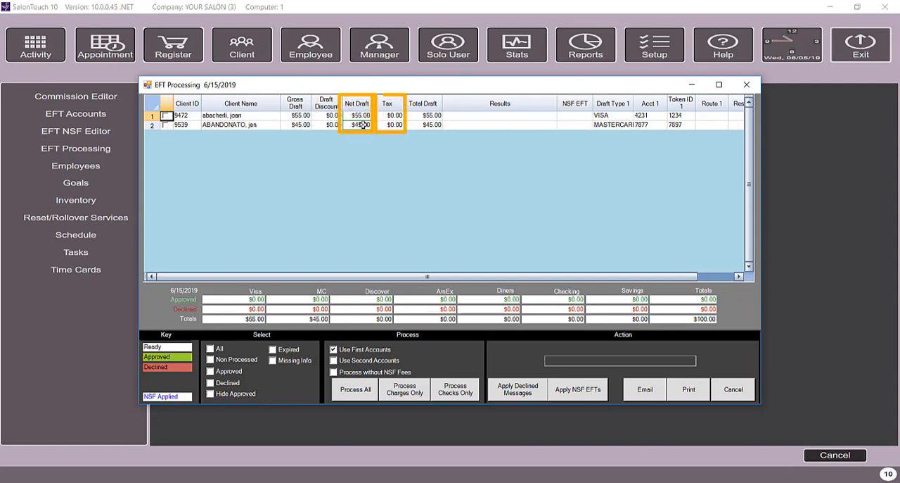
left_click(393, 124)
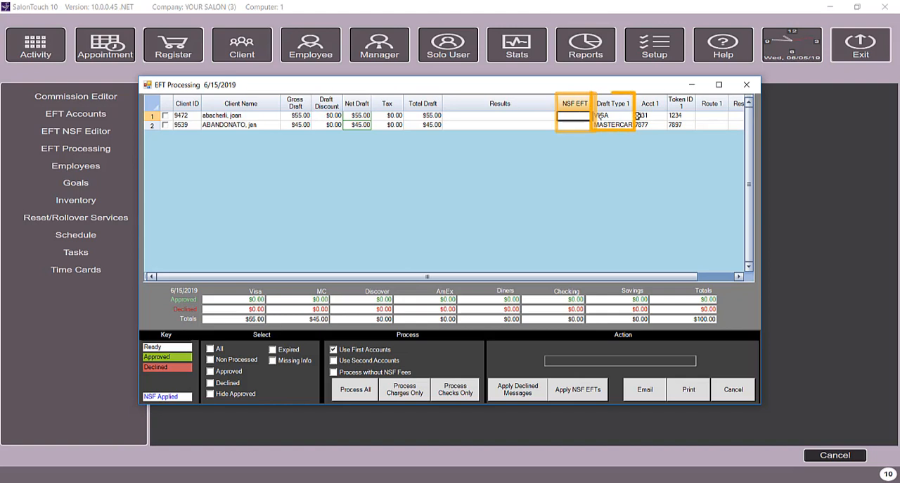
left_click(612, 116)
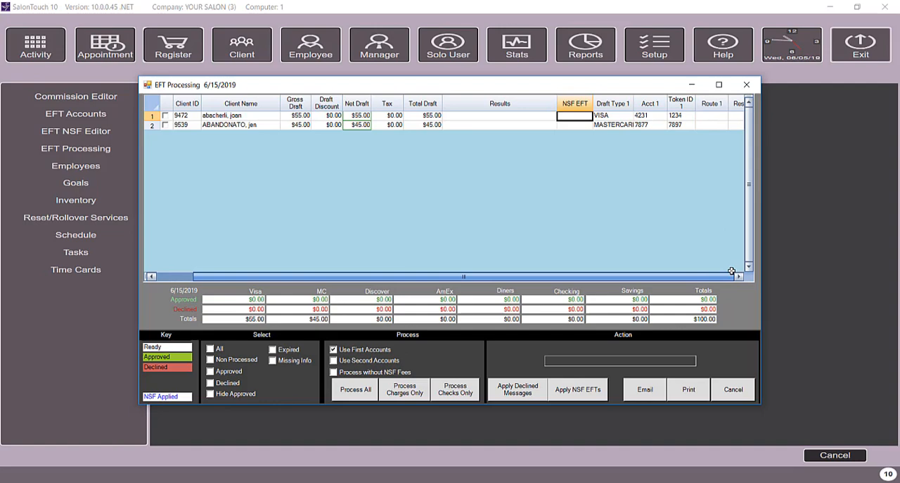
scroll("right", 3)
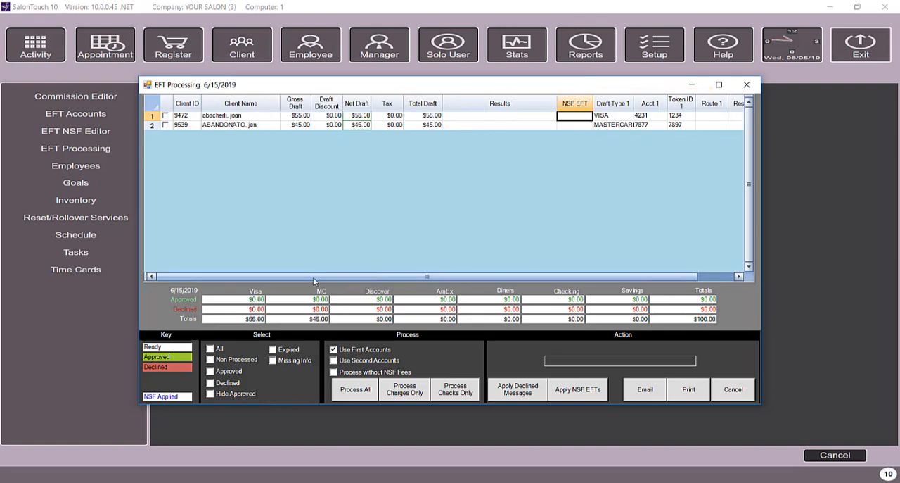
mouse_move(619, 117)
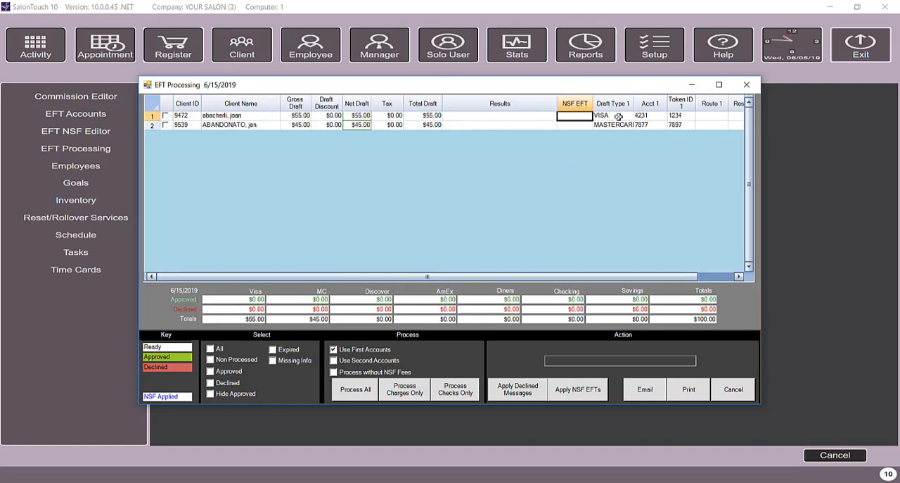
mouse_move(385, 246)
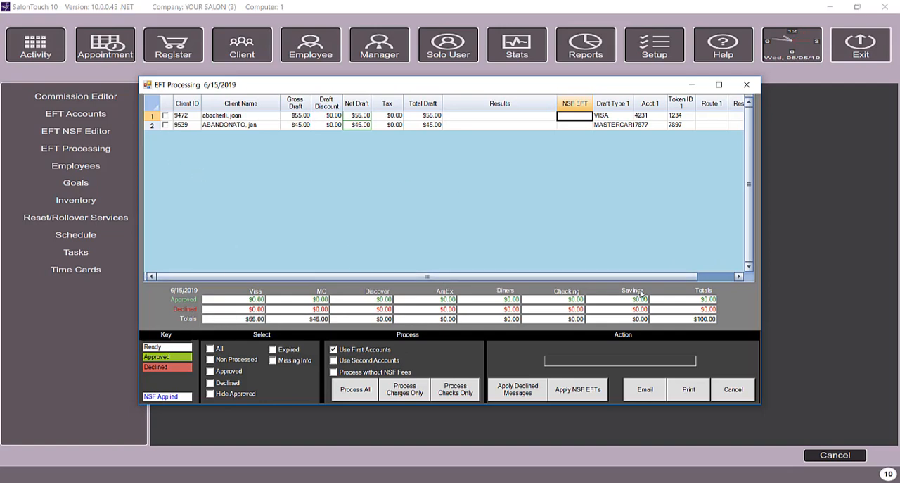
mouse_move(562, 300)
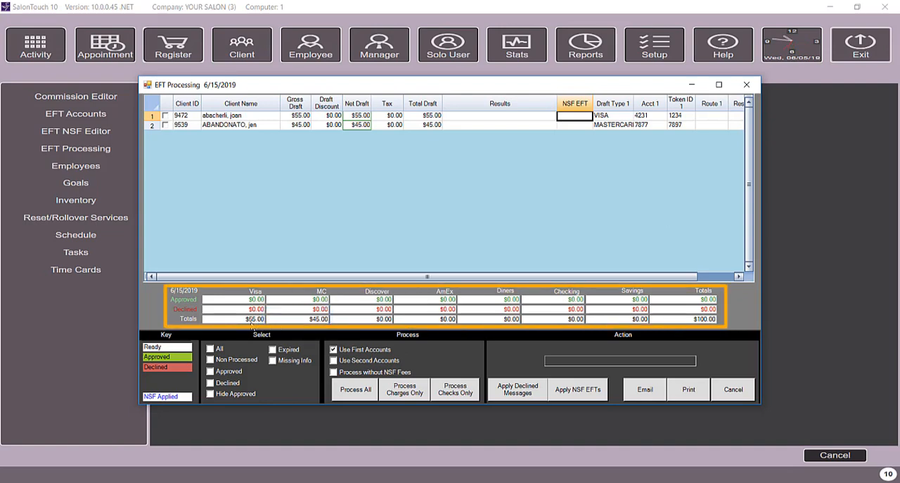
left_click(254, 310)
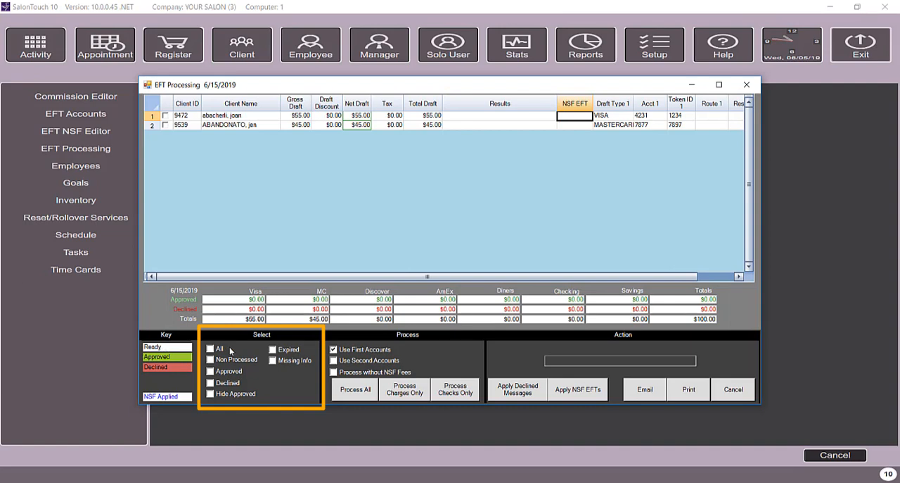
Toggle the All, Non Processed and Approved selection options, ending with All ticked.
left_click(211, 348)
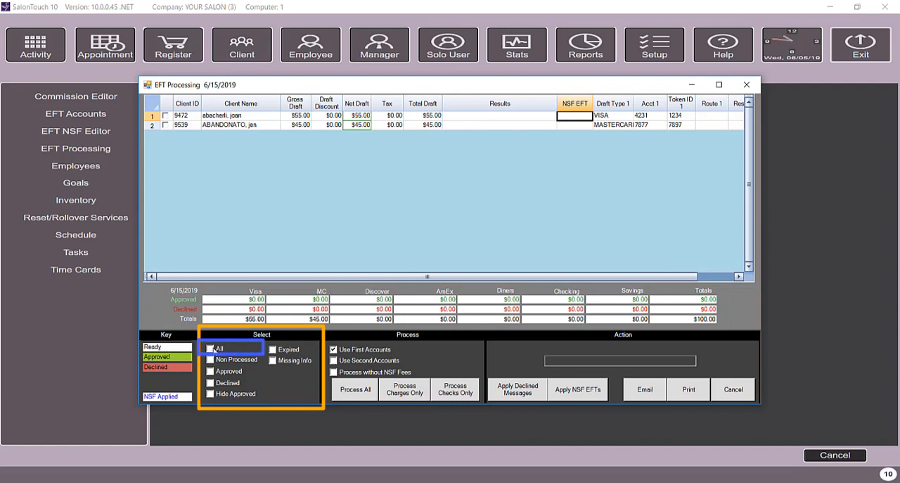
left_click(211, 348)
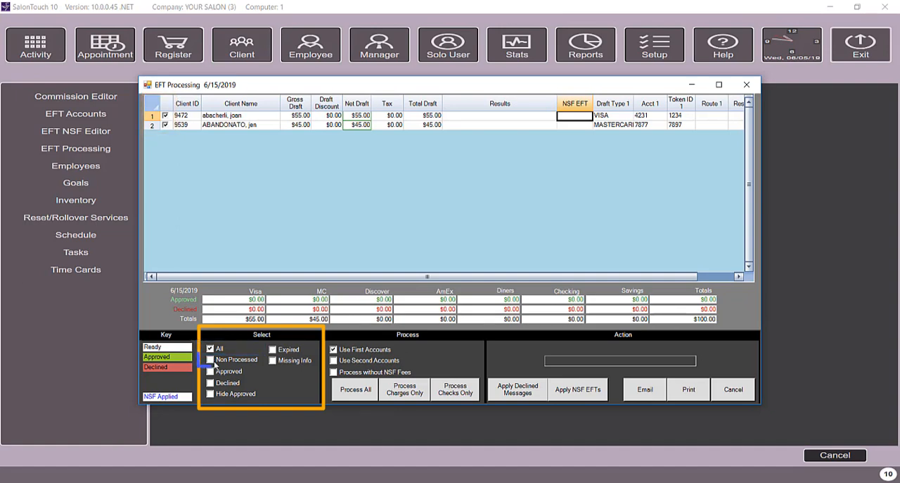
left_click(210, 359)
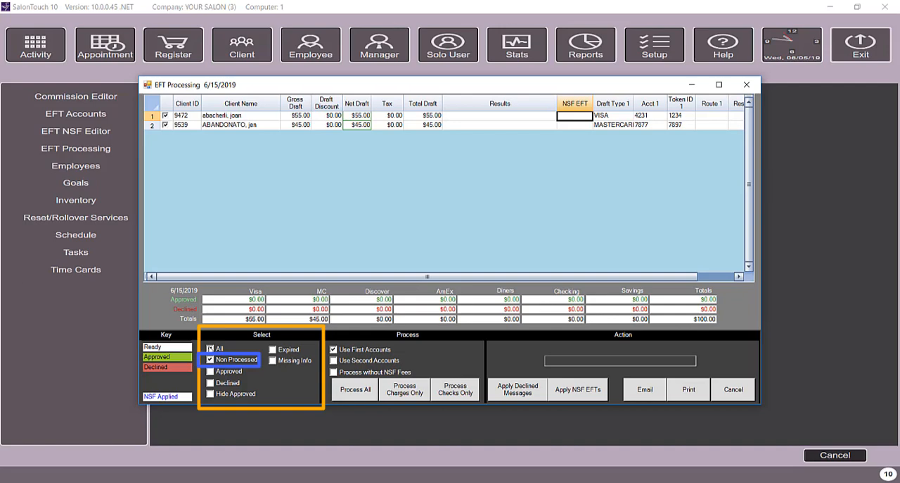
left_click(210, 360)
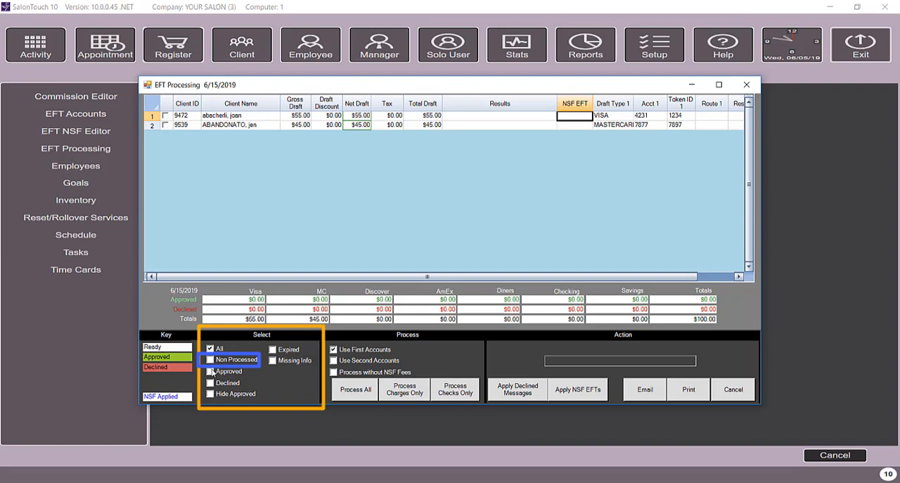
left_click(211, 382)
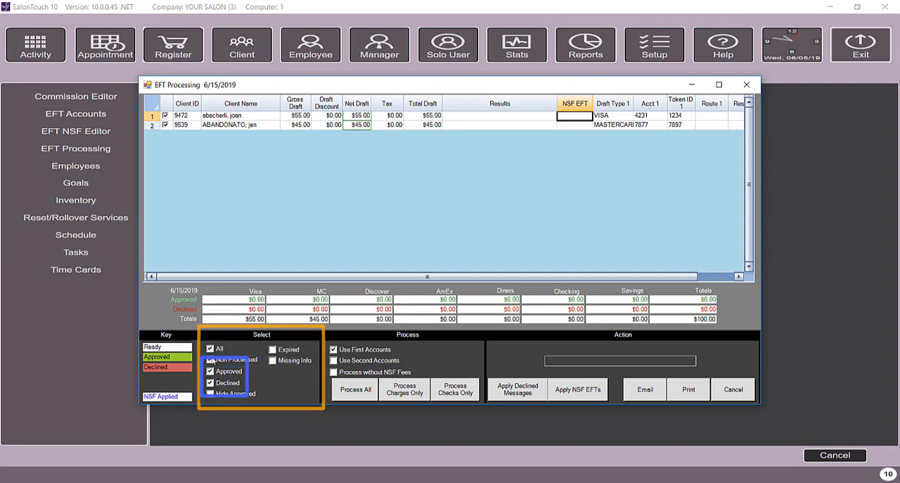
left_click(210, 349)
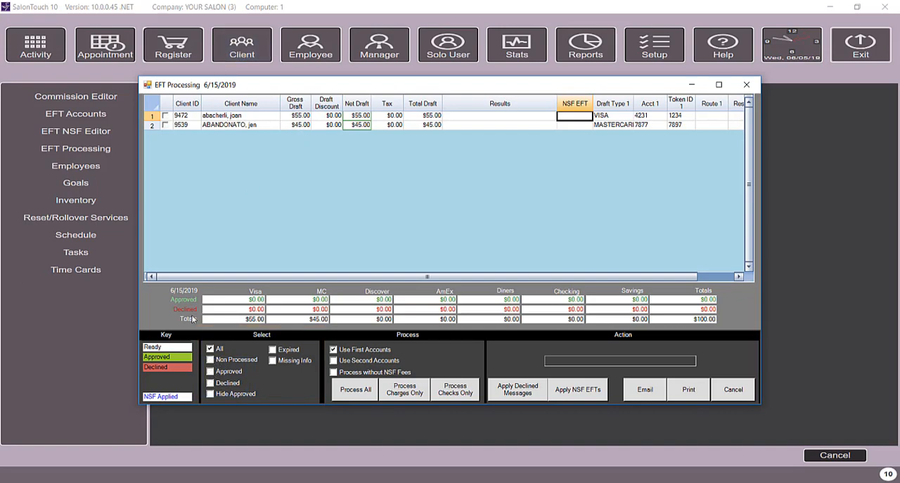
left_click(168, 346)
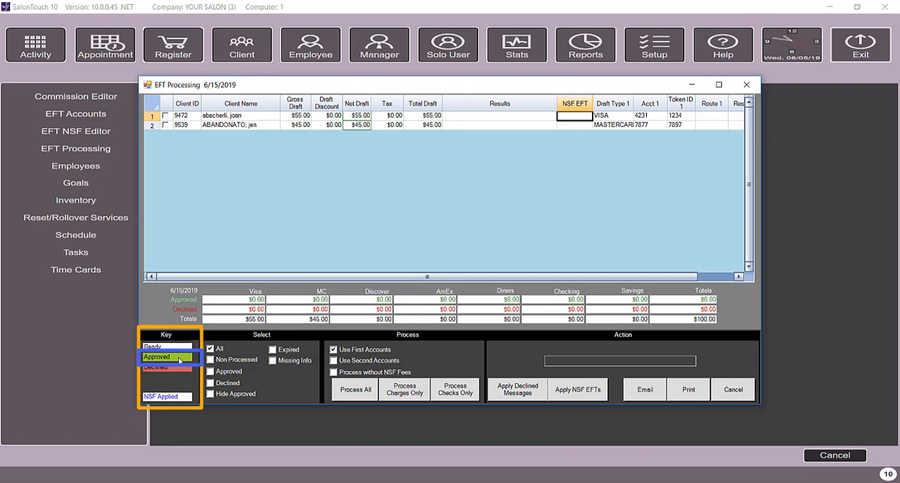
left_click(167, 366)
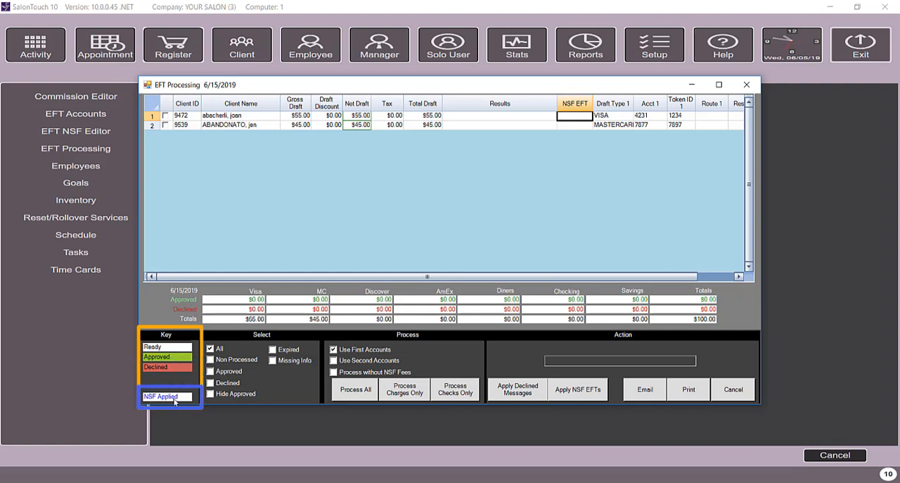
mouse_move(149, 403)
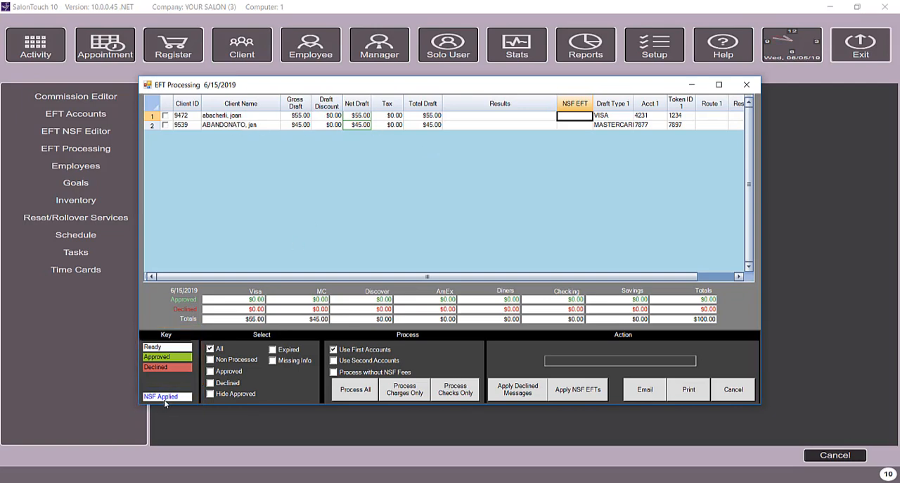
mouse_move(309, 140)
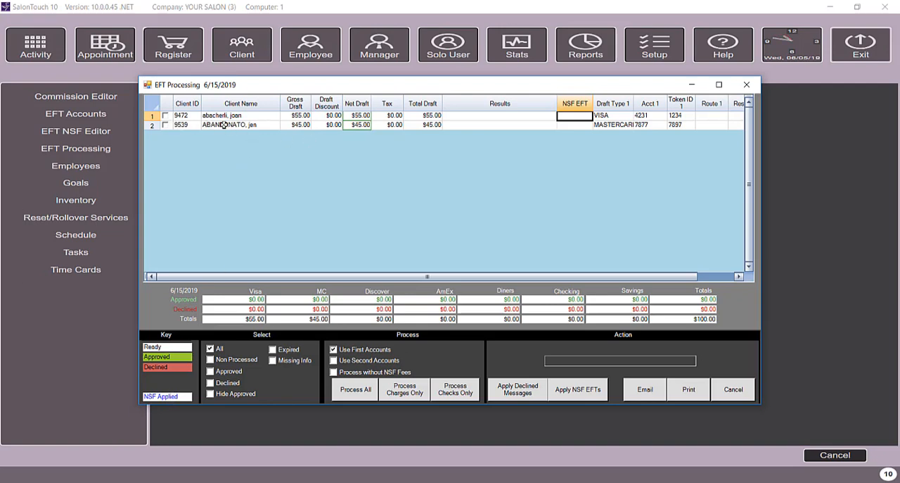
mouse_move(208, 131)
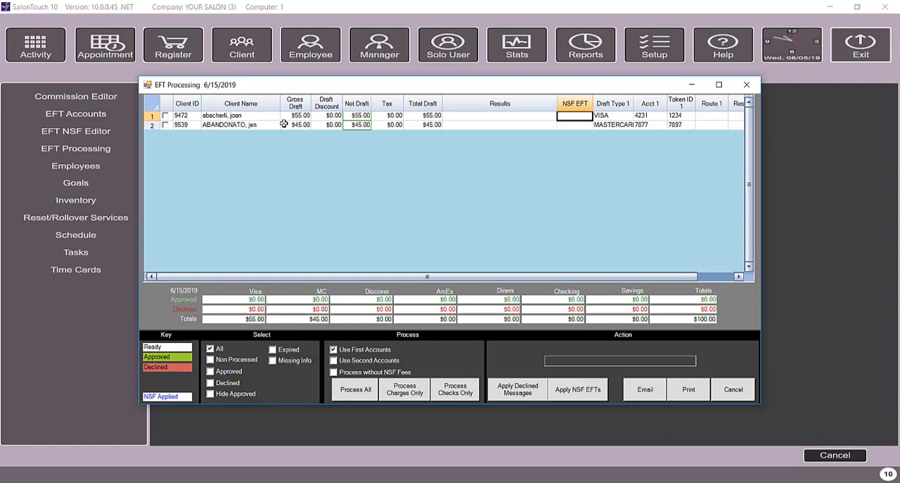
mouse_move(459, 185)
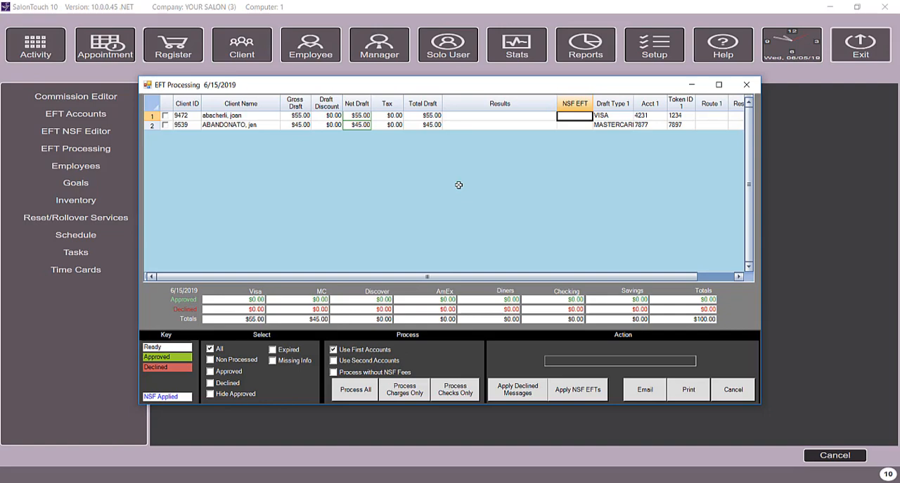
mouse_move(251, 336)
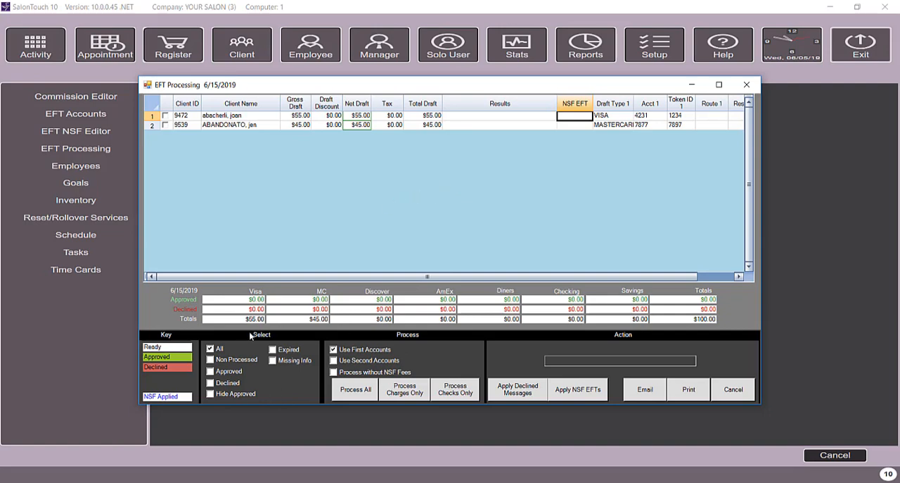
Select all drafts and Process All without NSF fees, declining $100.00.
left_click(210, 348)
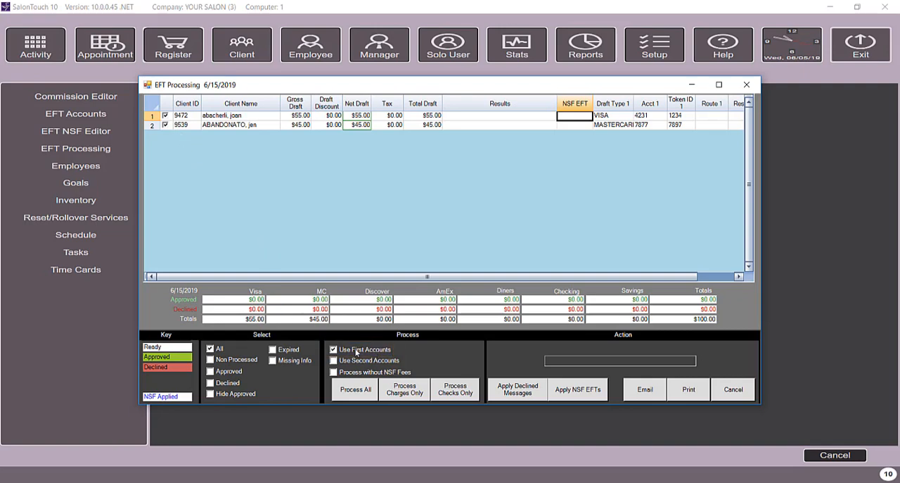
mouse_move(382, 359)
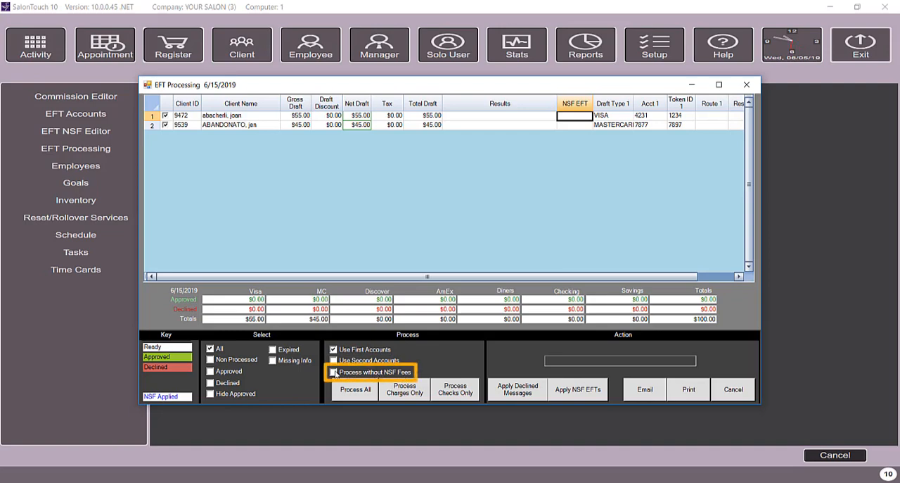
left_click(333, 371)
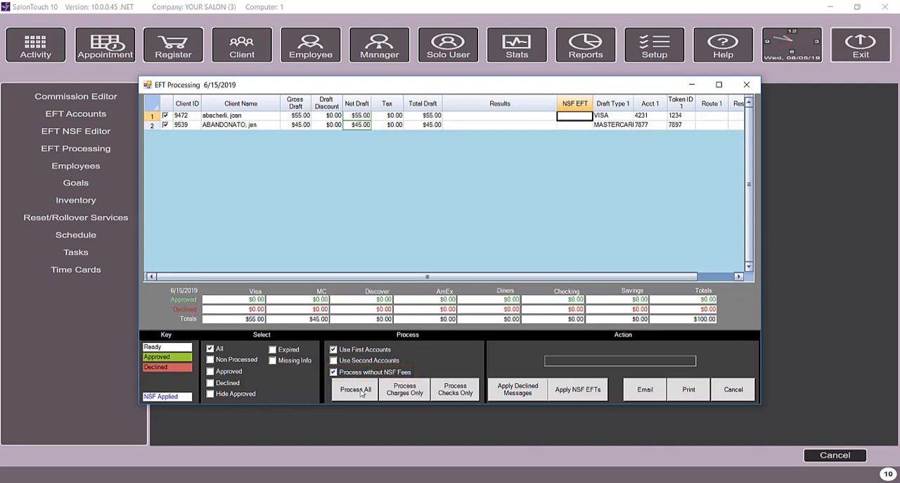
left_click(355, 389)
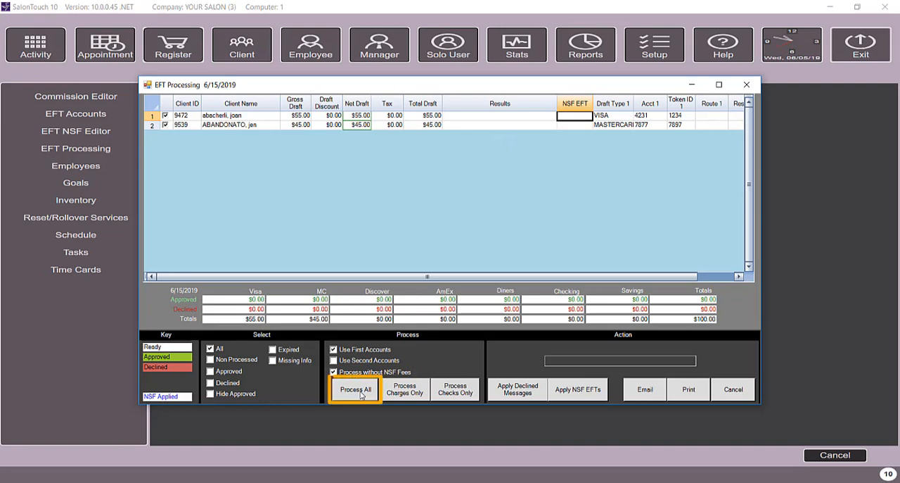
left_click(355, 389)
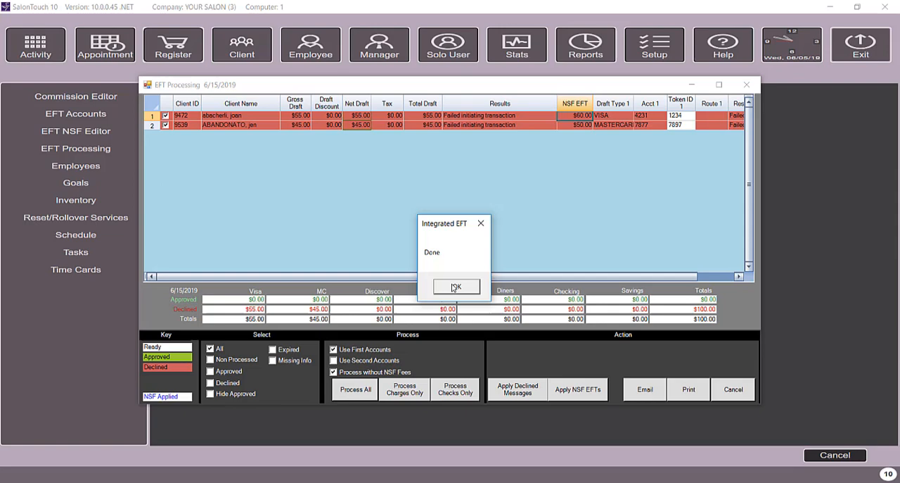
Dismiss the processing-done message and select the $55.00 Visa draft.
left_click(456, 286)
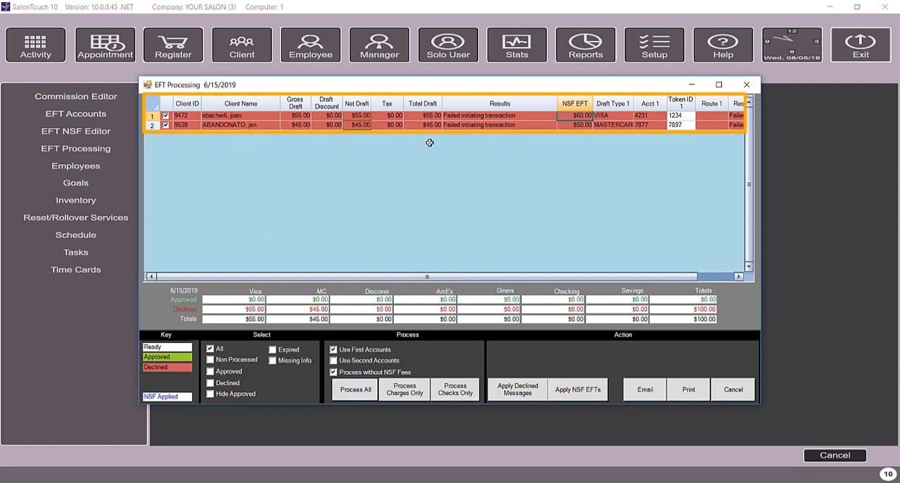
left_click(166, 126)
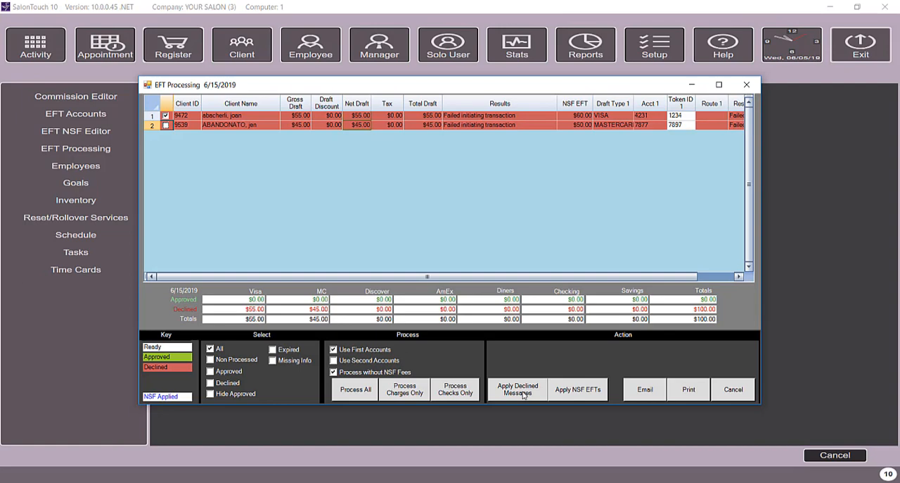
mouse_move(539, 394)
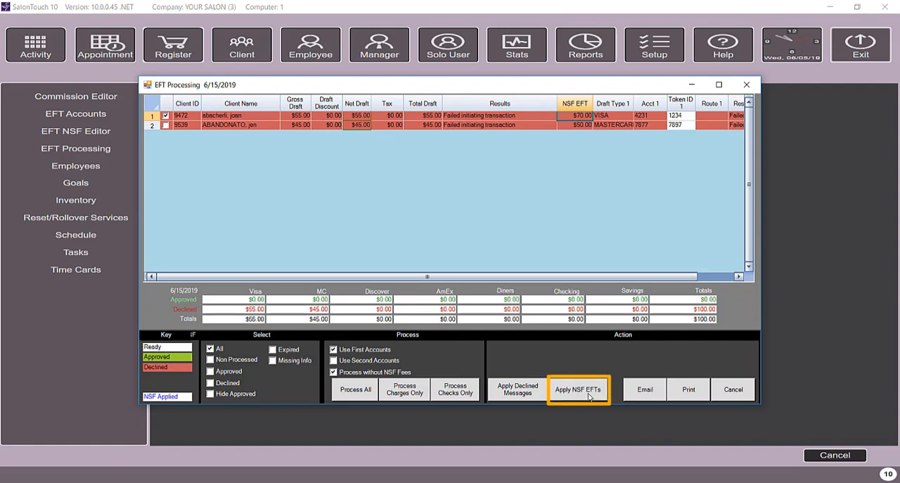
mouse_move(598, 385)
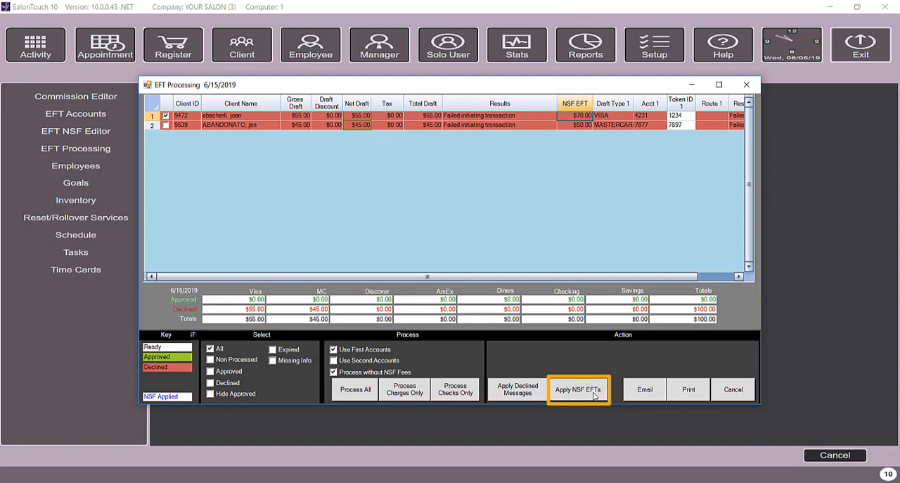
Apply NSF EFTs to the $55.00 Visa draft, raising it to $70.00.
left_click(577, 389)
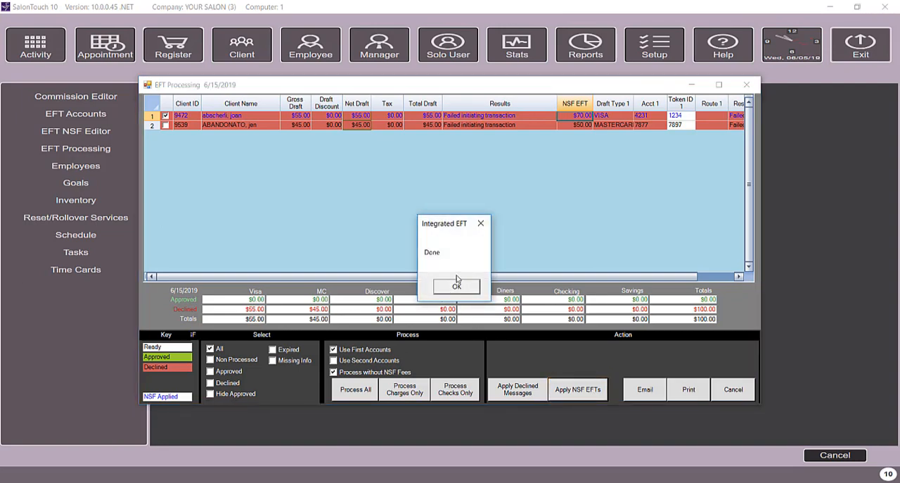
left_click(456, 286)
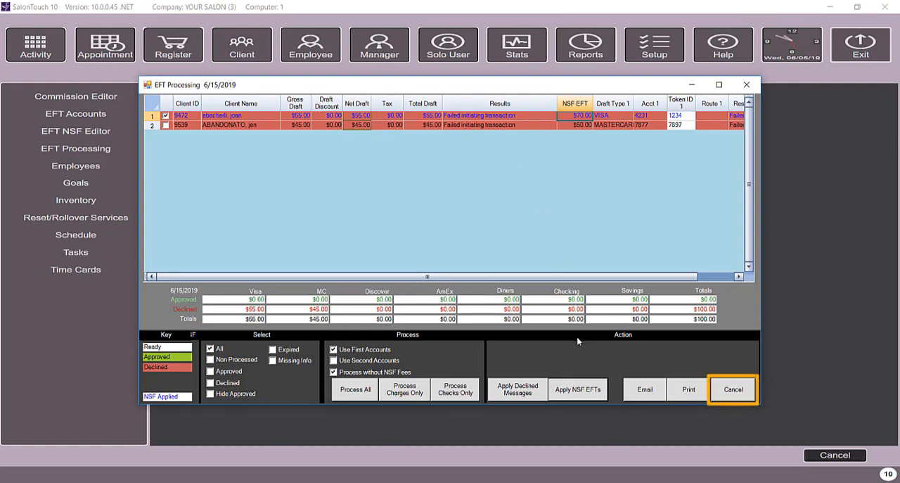
Close and reopen EFT Processing for 6/15/2019, showing the $70.00 first draft.
left_click(733, 389)
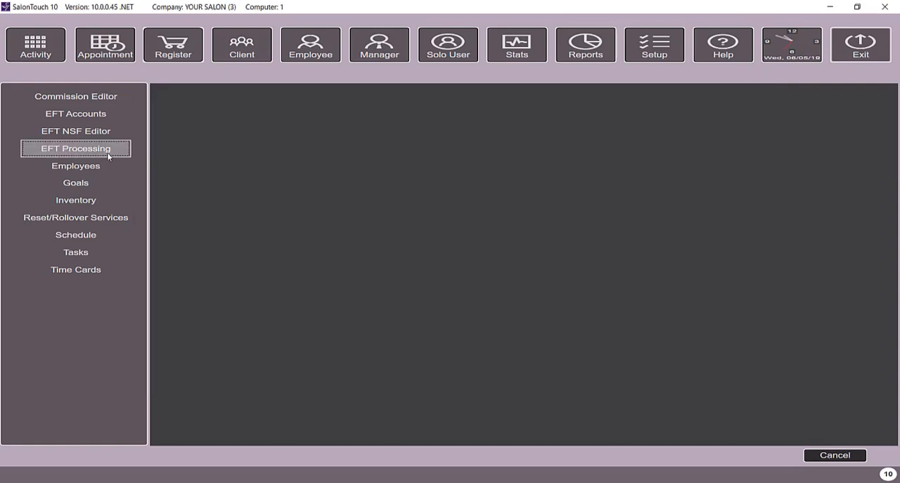
left_click(75, 148)
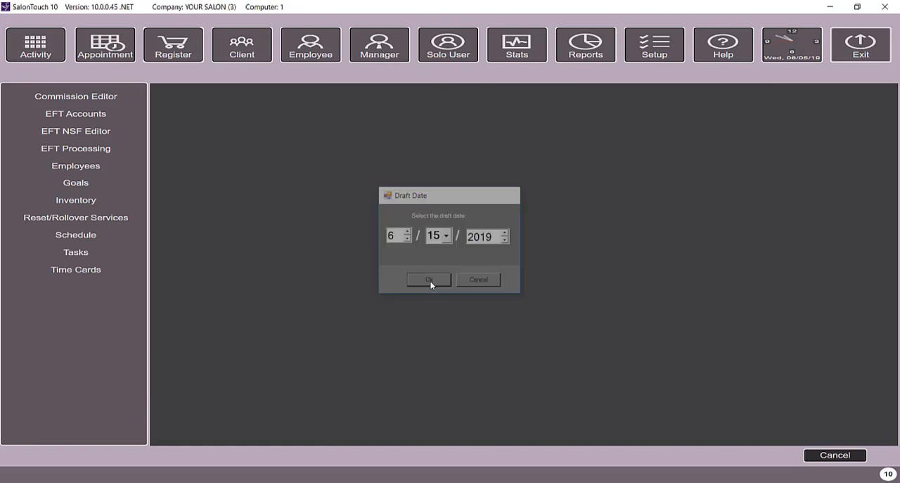
left_click(428, 280)
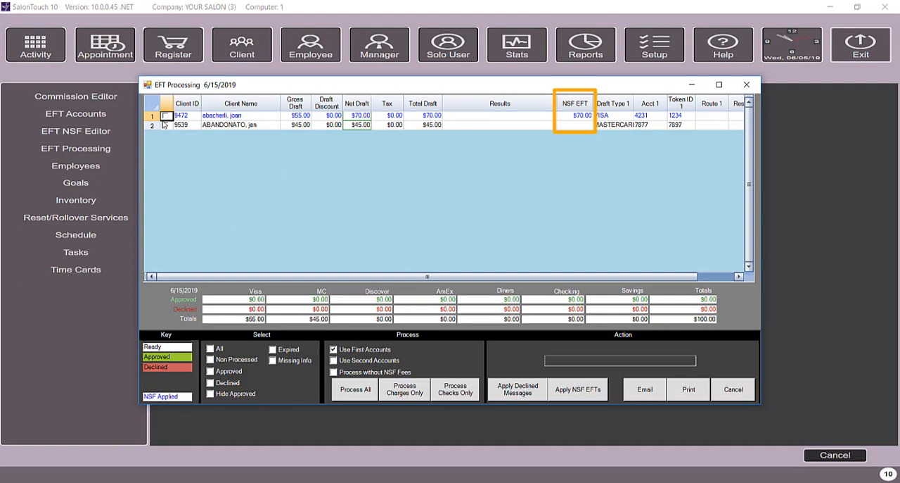
Select the first client's draft, excluding NSF fees and enabling Use Second Accounts.
left_click(165, 115)
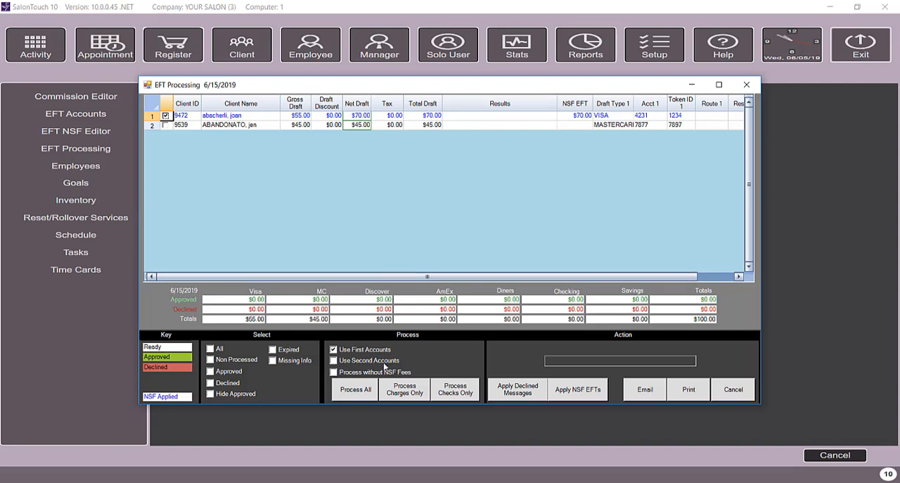
left_click(334, 371)
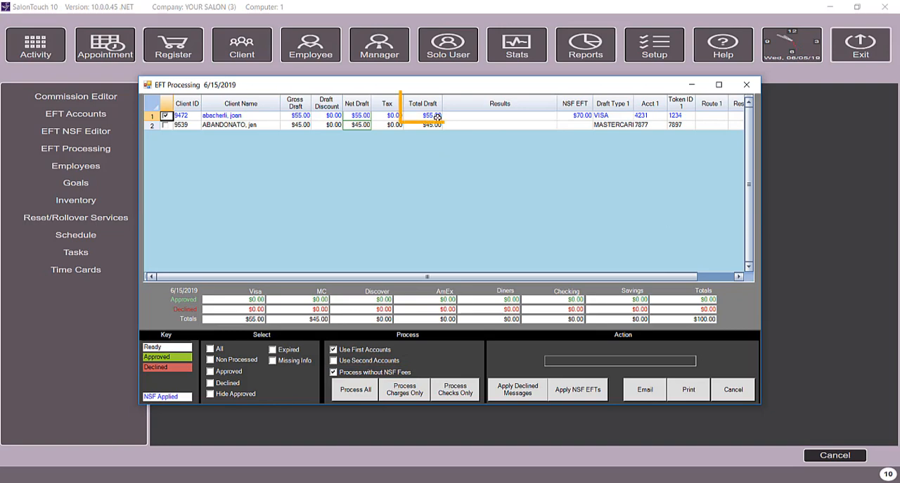
left_click(423, 115)
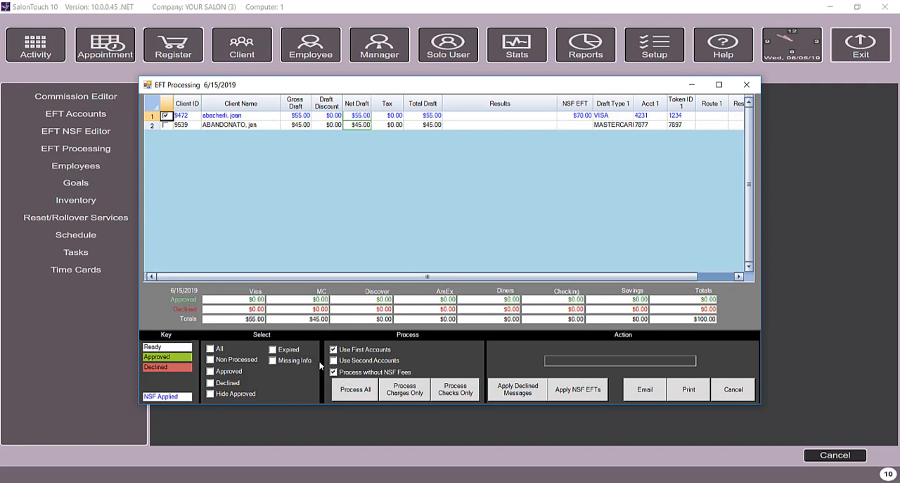
mouse_move(187, 134)
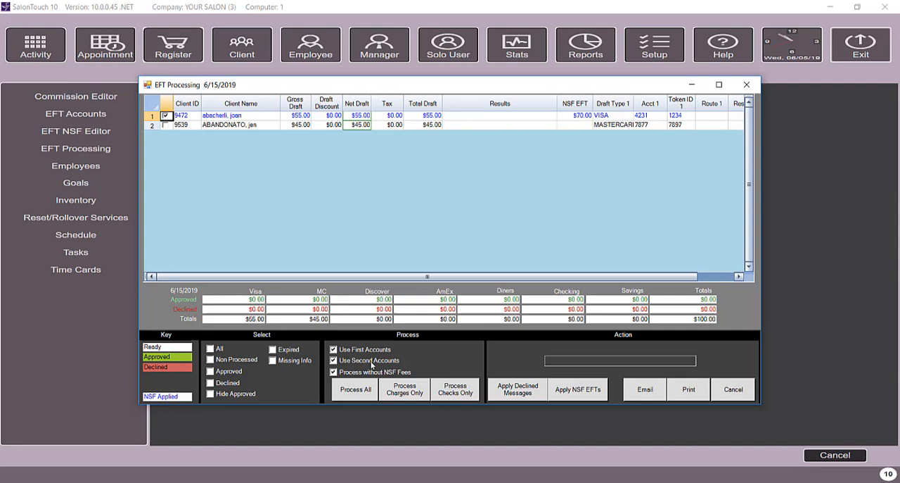
mouse_move(616, 129)
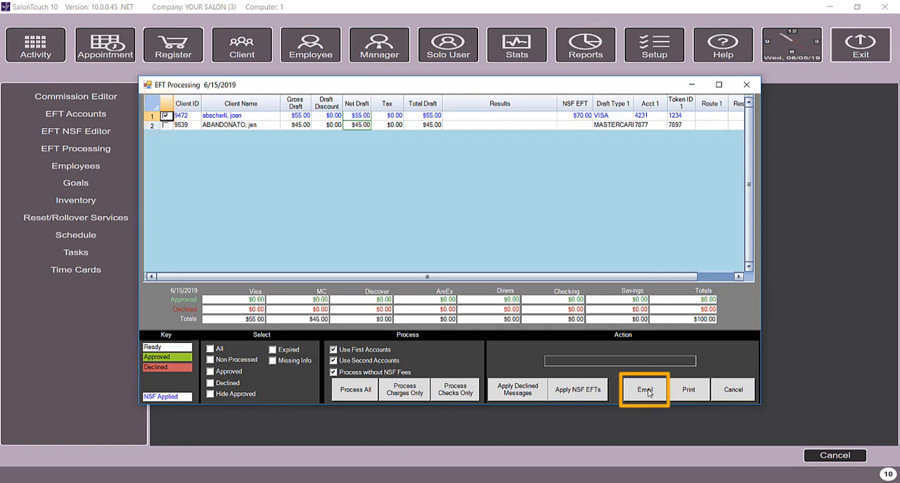
Open the Email listing limited to the checked first client.
left_click(644, 389)
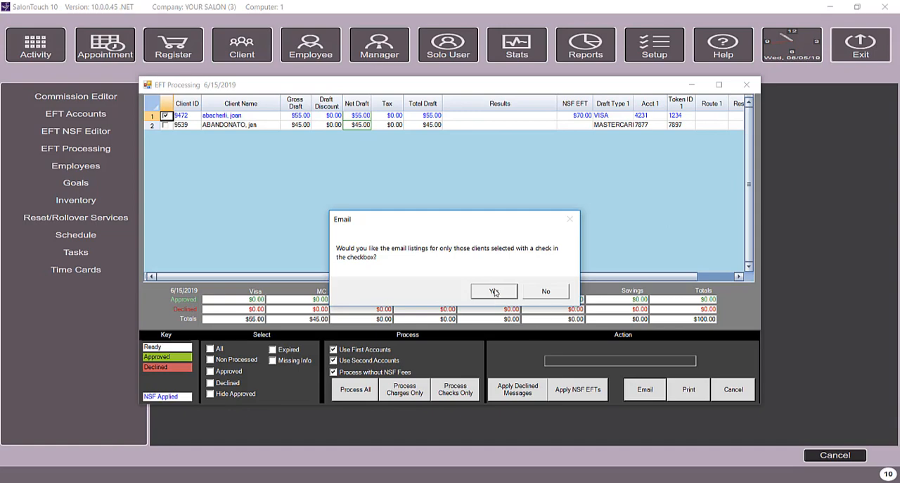
left_click(495, 291)
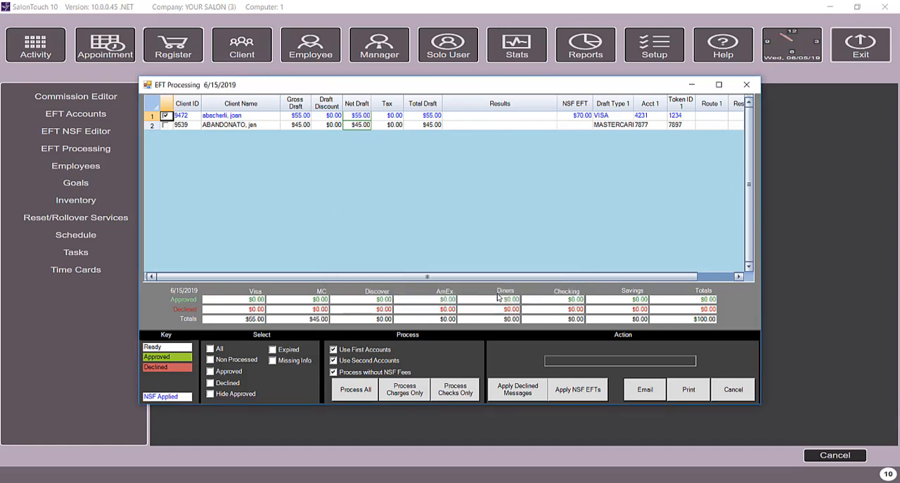
left_click(644, 389)
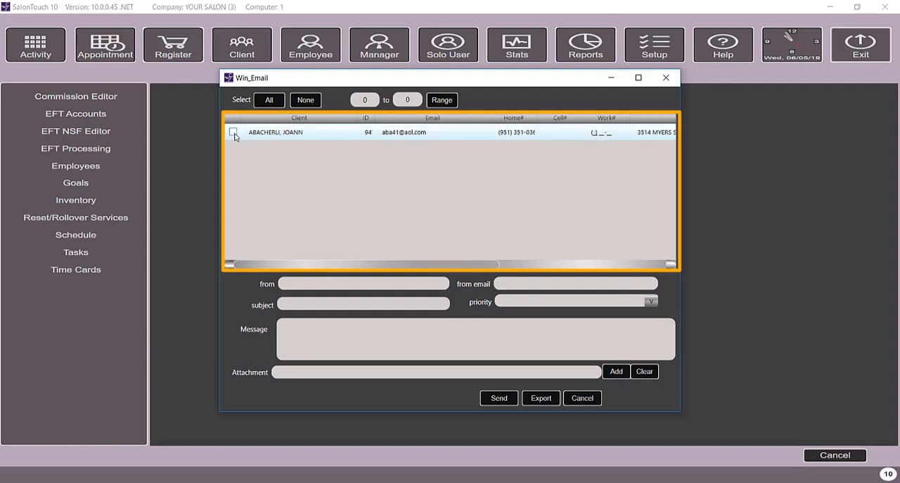
Check the listed client in the email window, export the listing, and close it.
left_click(233, 132)
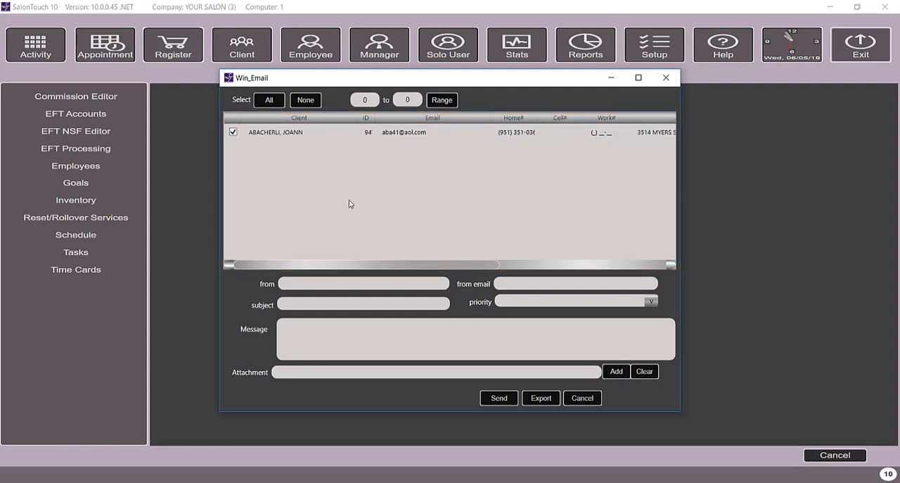
left_click(475, 339)
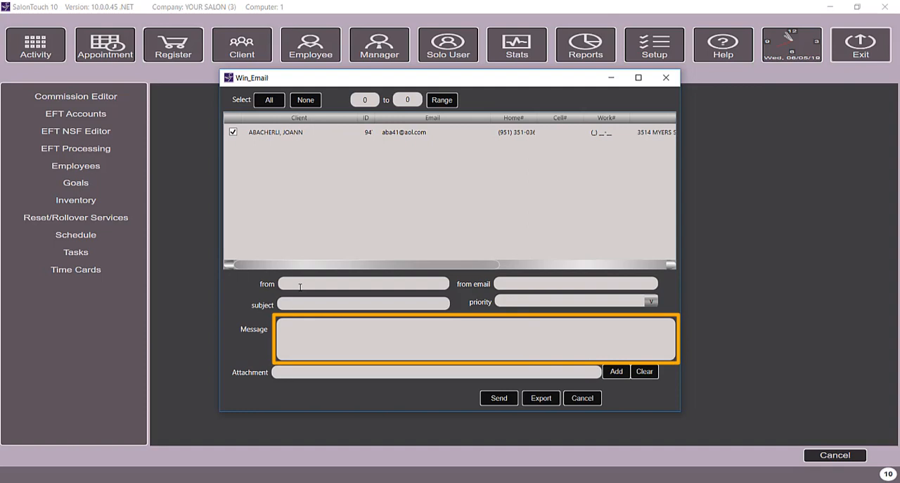
left_click(316, 338)
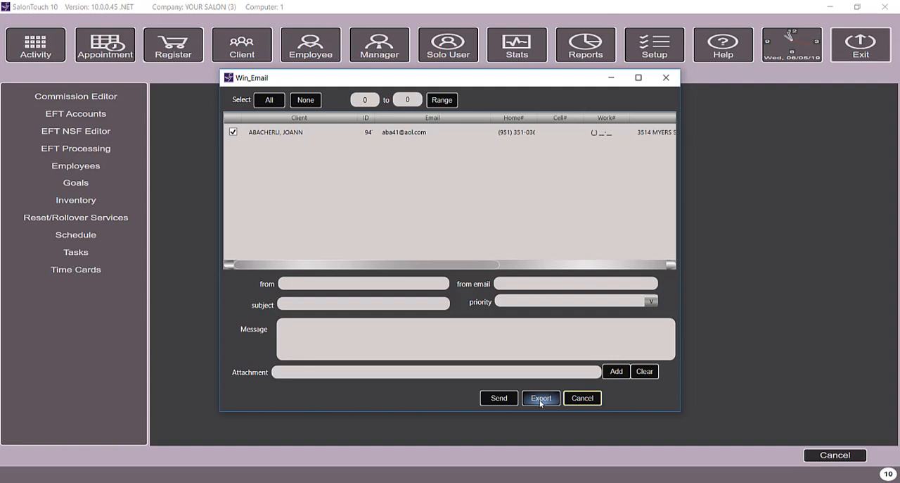
left_click(541, 398)
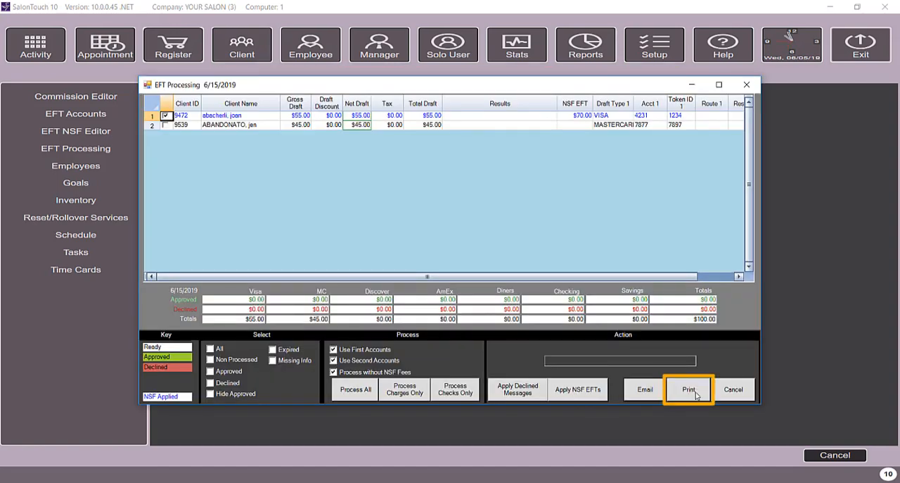
Cancel out of the EFT Processing window and the Manager panel.
left_click(688, 389)
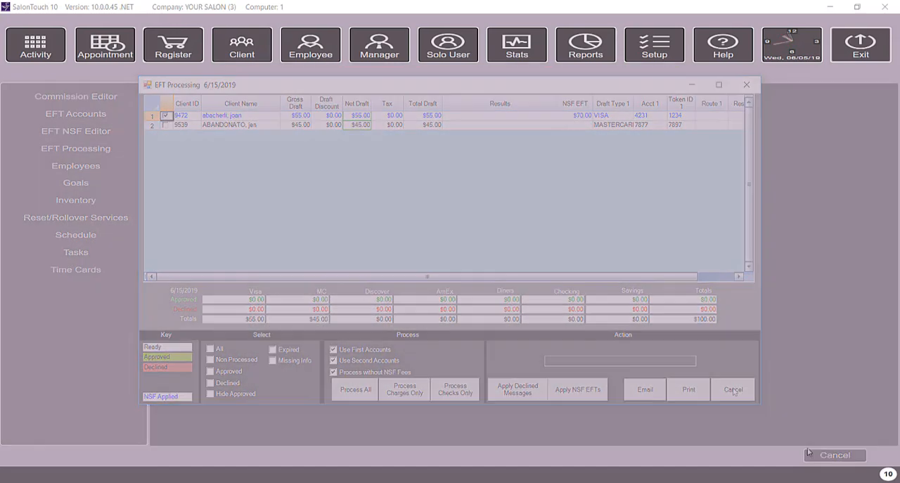
left_click(732, 389)
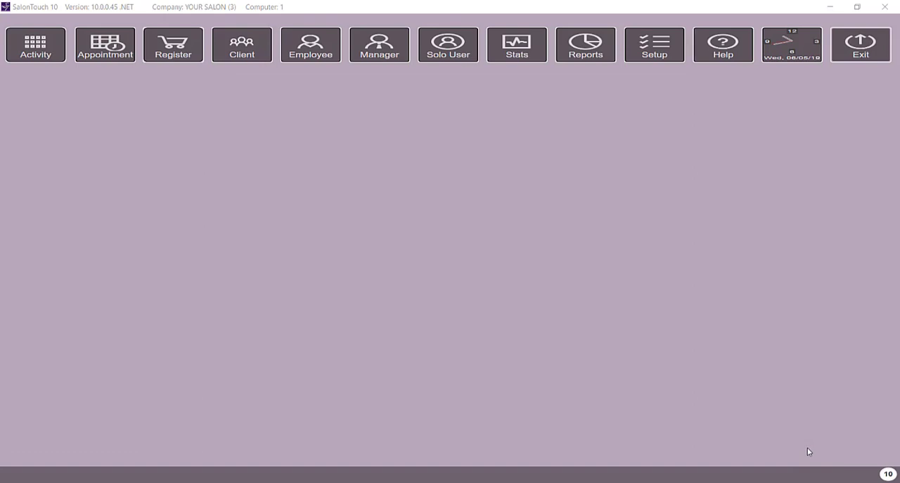